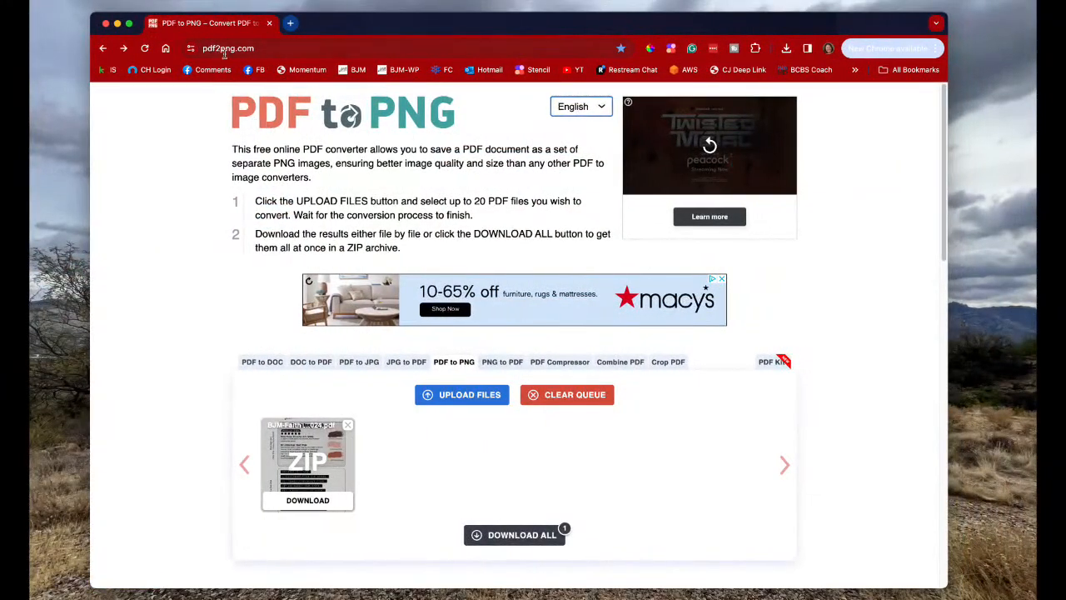
mouse_move(462, 394)
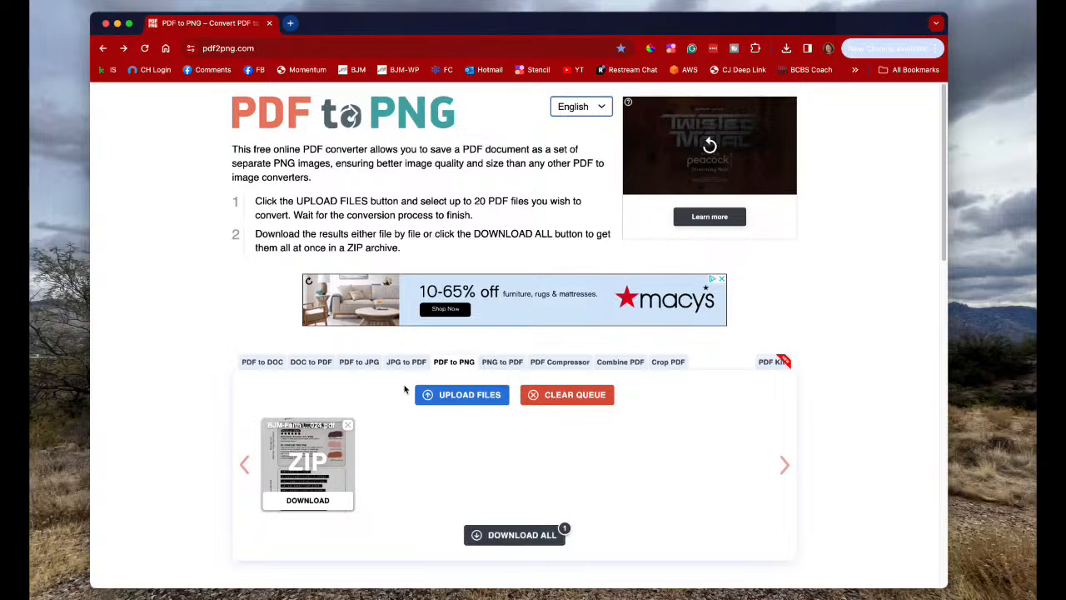
mouse_move(268, 111)
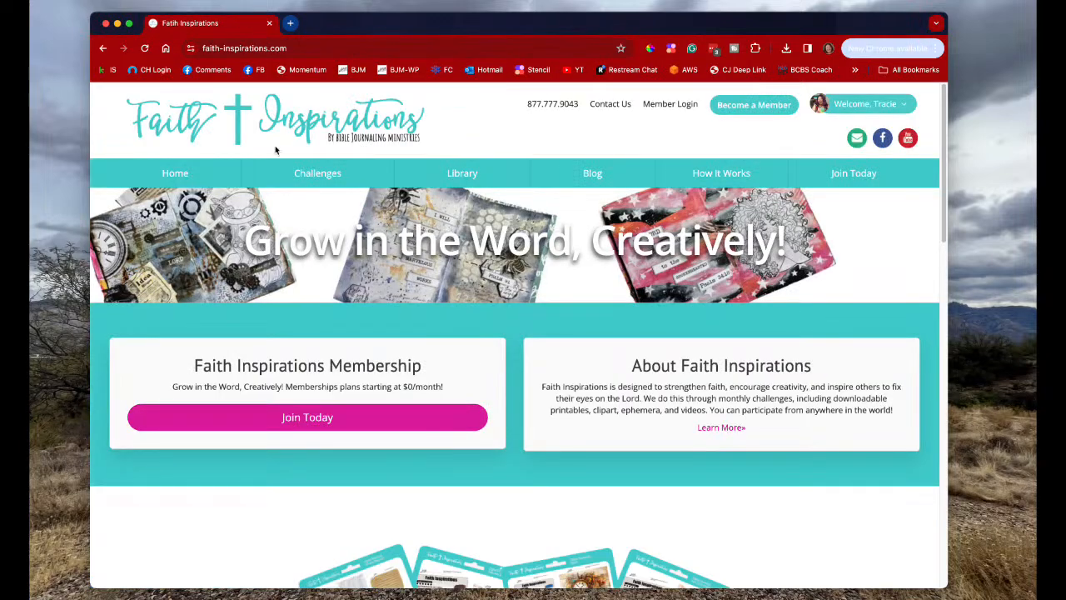
mouse_move(279, 62)
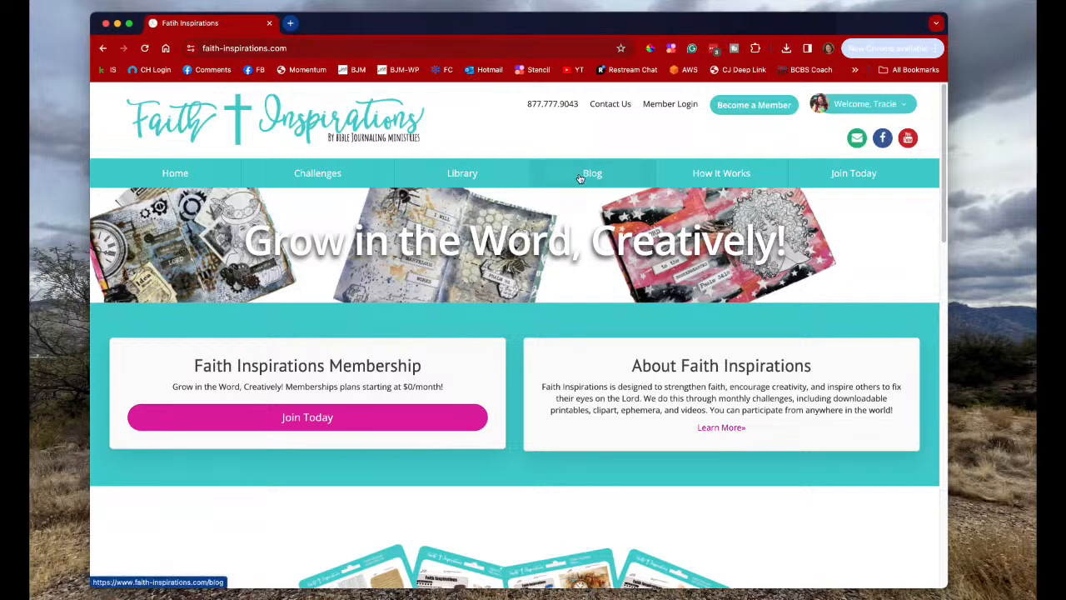
Step: Open the February 2024 challenge post from the Blog and scroll to Download the Files
click(592, 172)
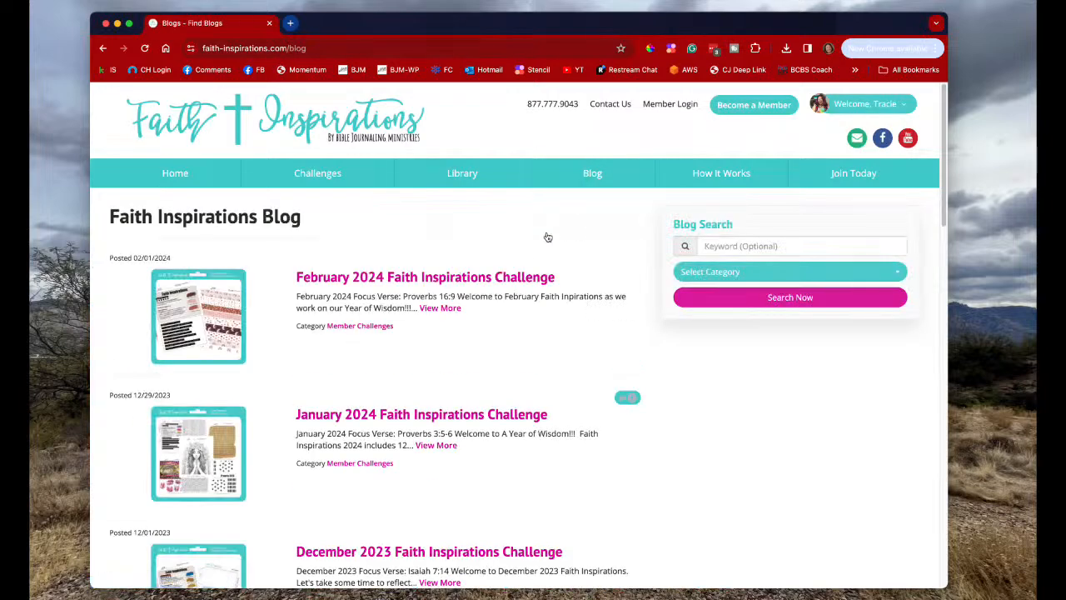
click(425, 277)
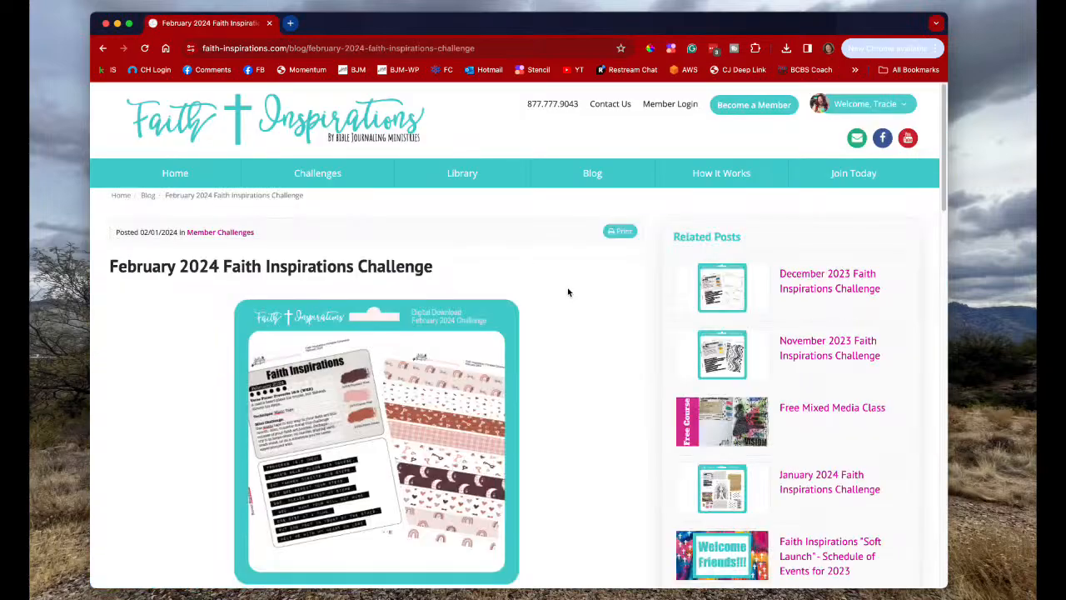
scroll(down, 3)
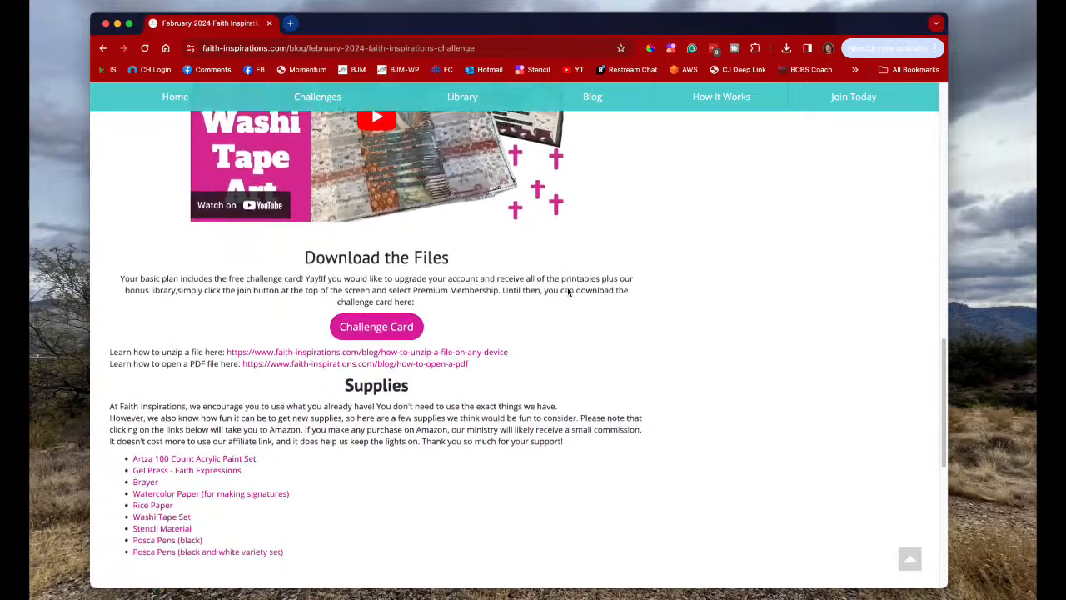
scroll(down, 3)
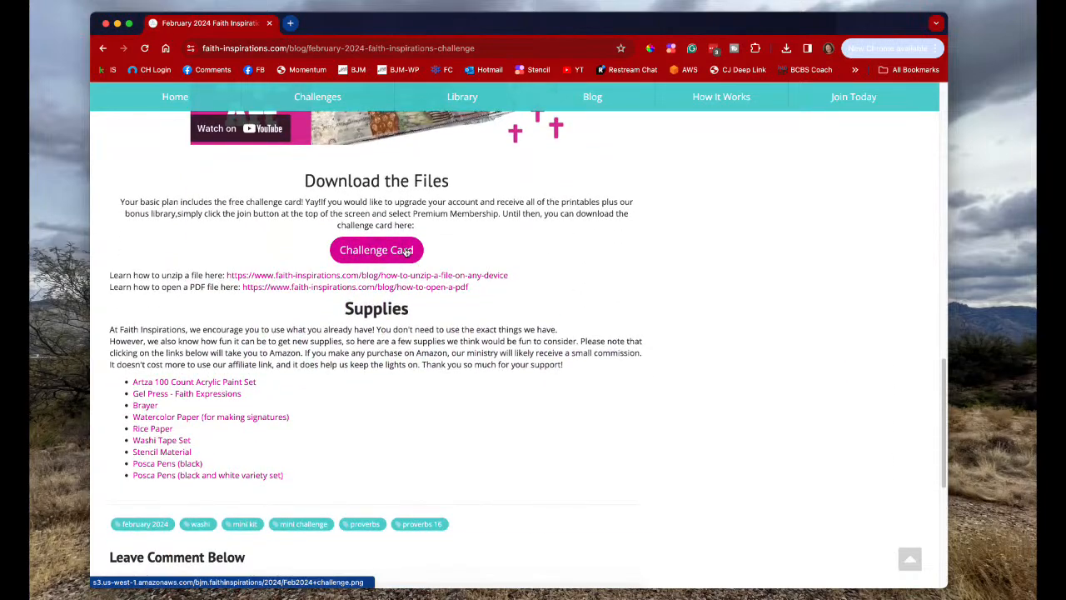
scroll(up, 3)
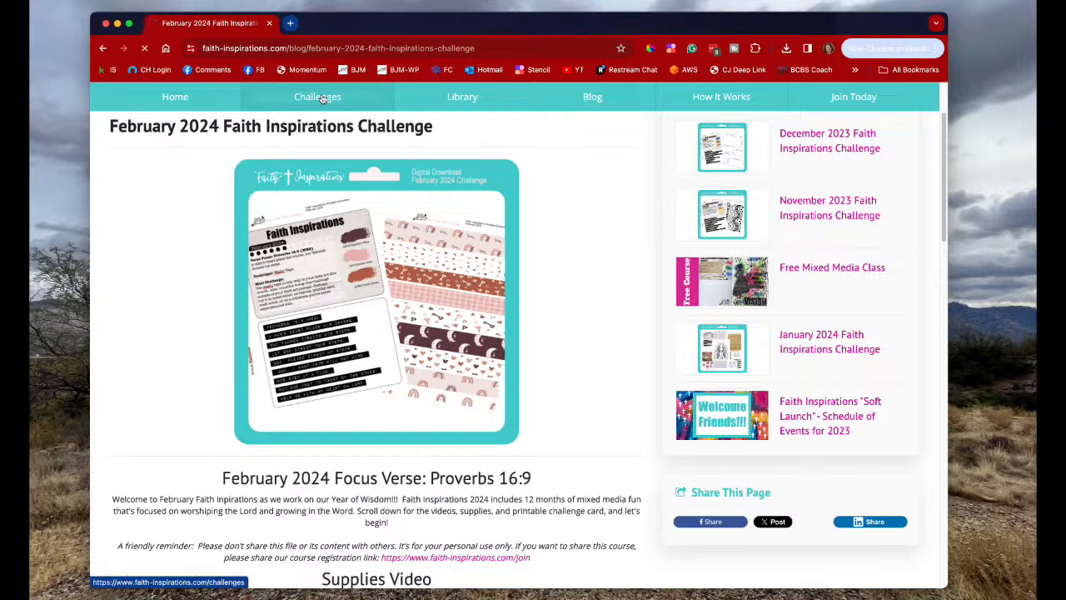
Step: Open the Challenges listing and scroll to the February 2024 challenge
click(317, 96)
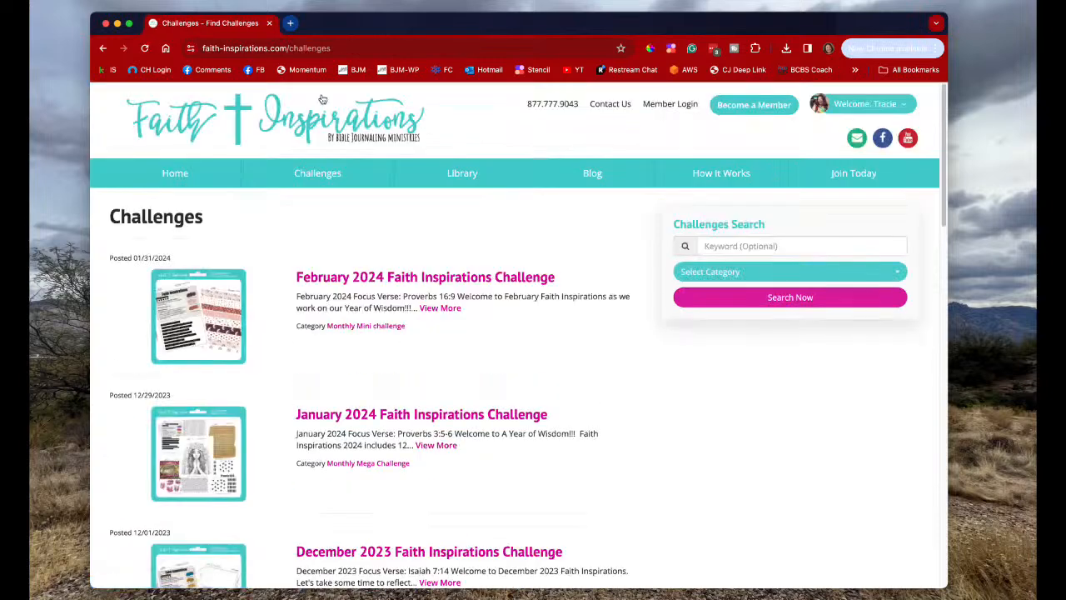
scroll(down, 3)
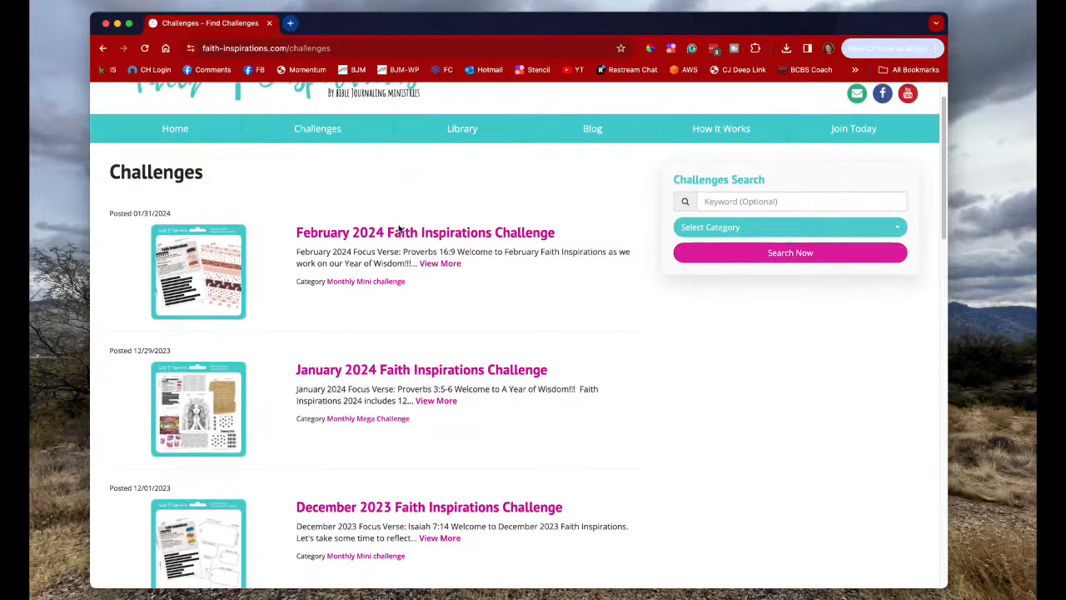
scroll(down, 3)
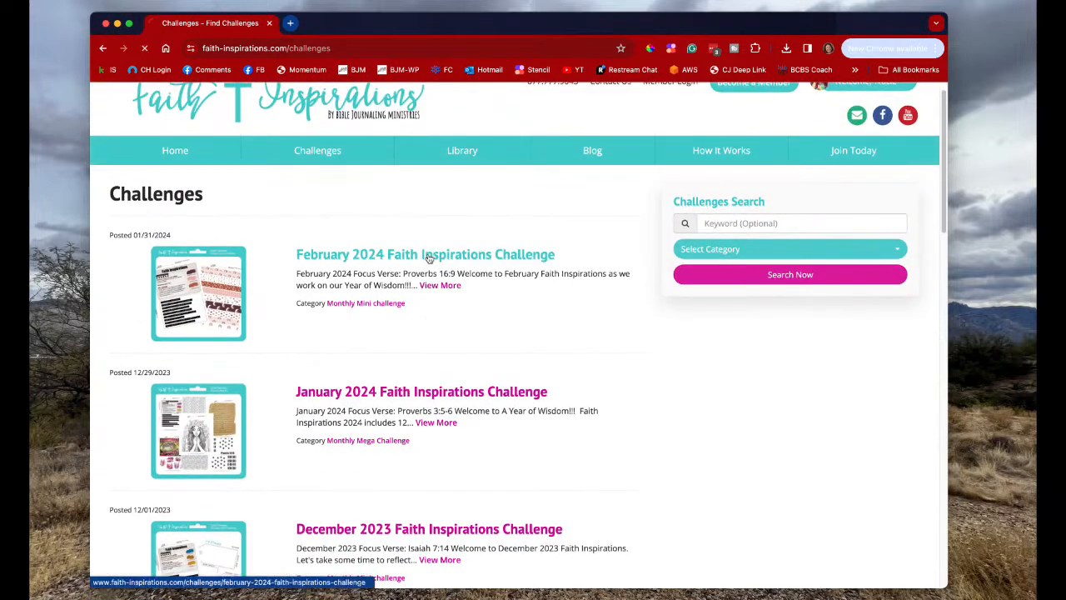
Step: Open the February 2024 challenge page and scroll to the kit and card downloads
click(425, 254)
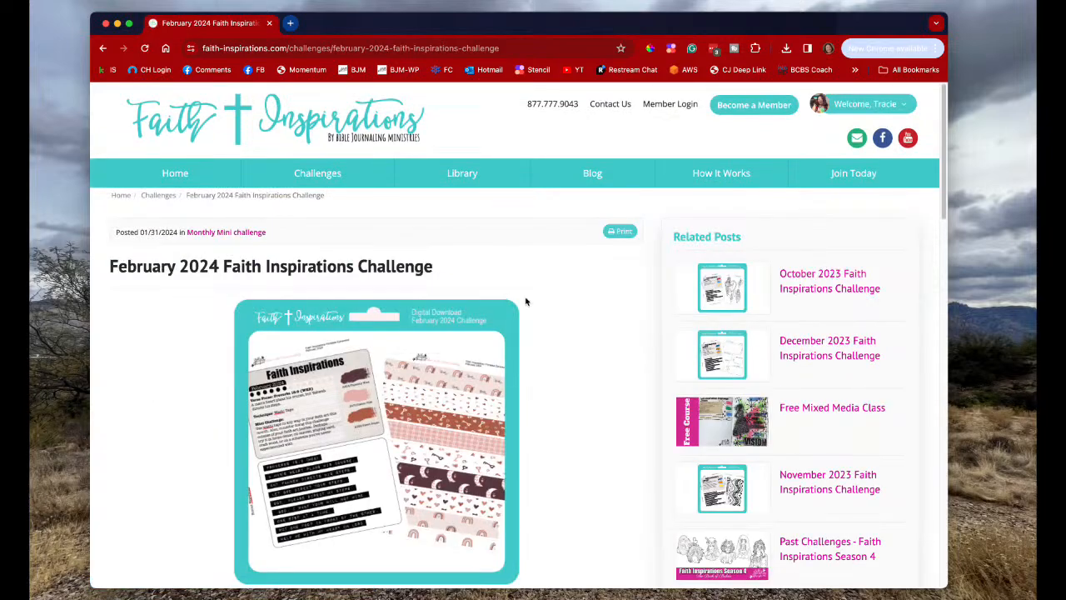
scroll(down, 3)
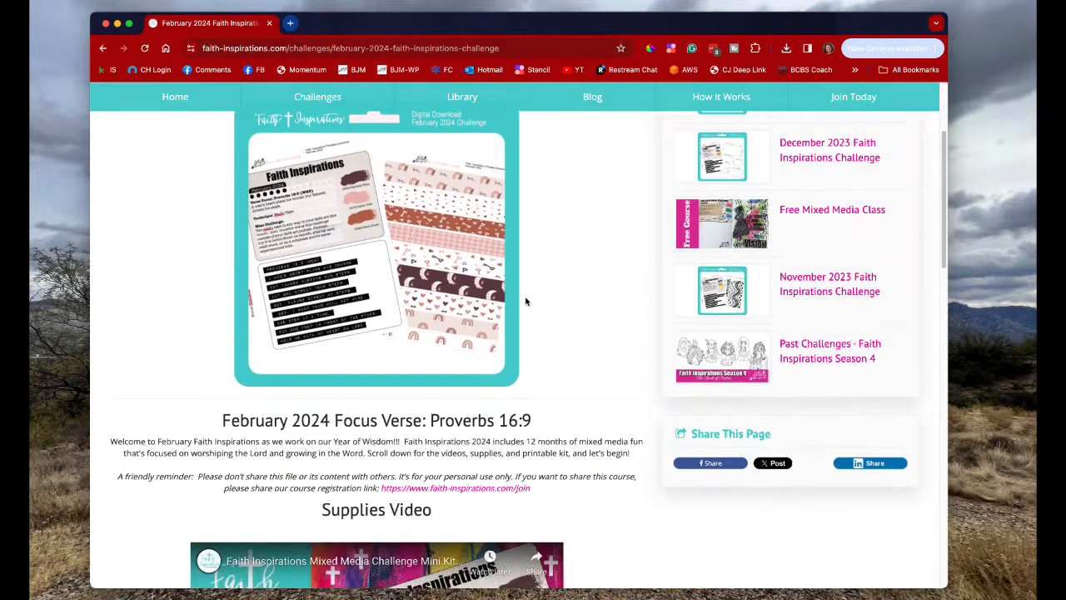
scroll(down, 3)
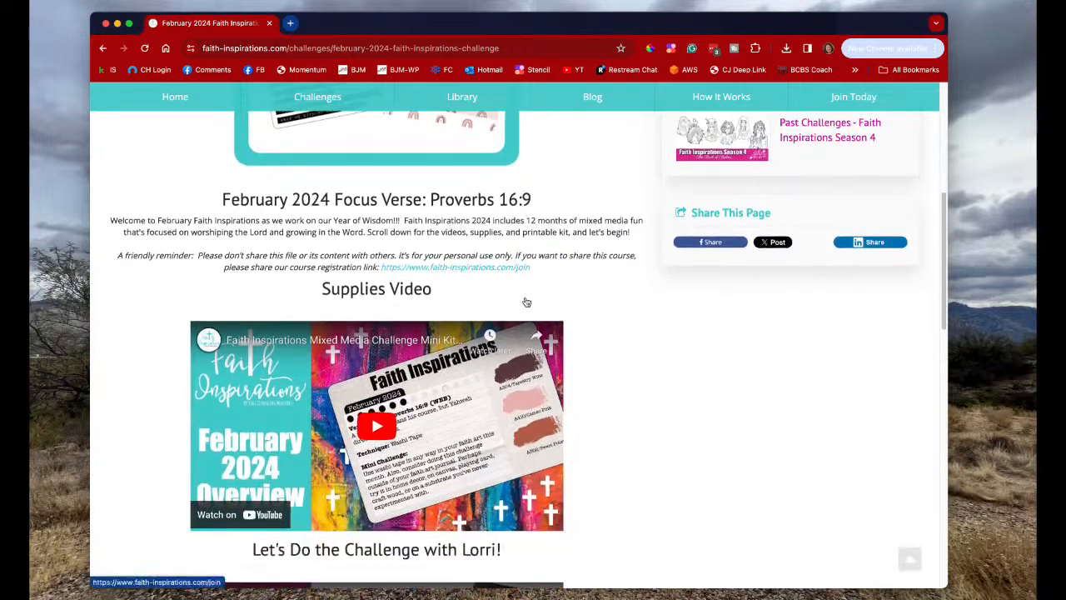
scroll(down, 3)
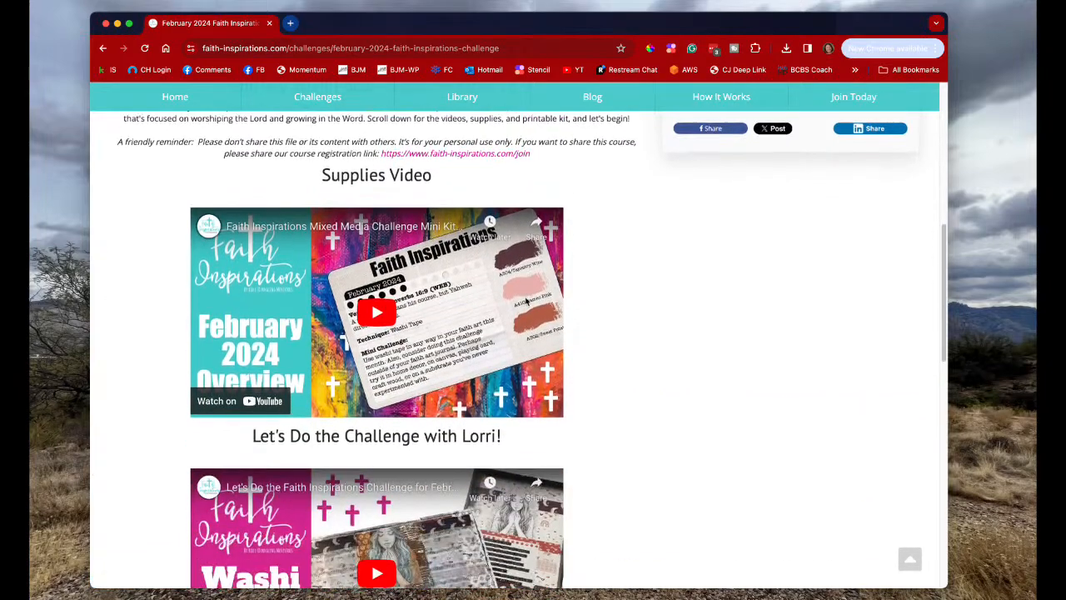
scroll(down, 3)
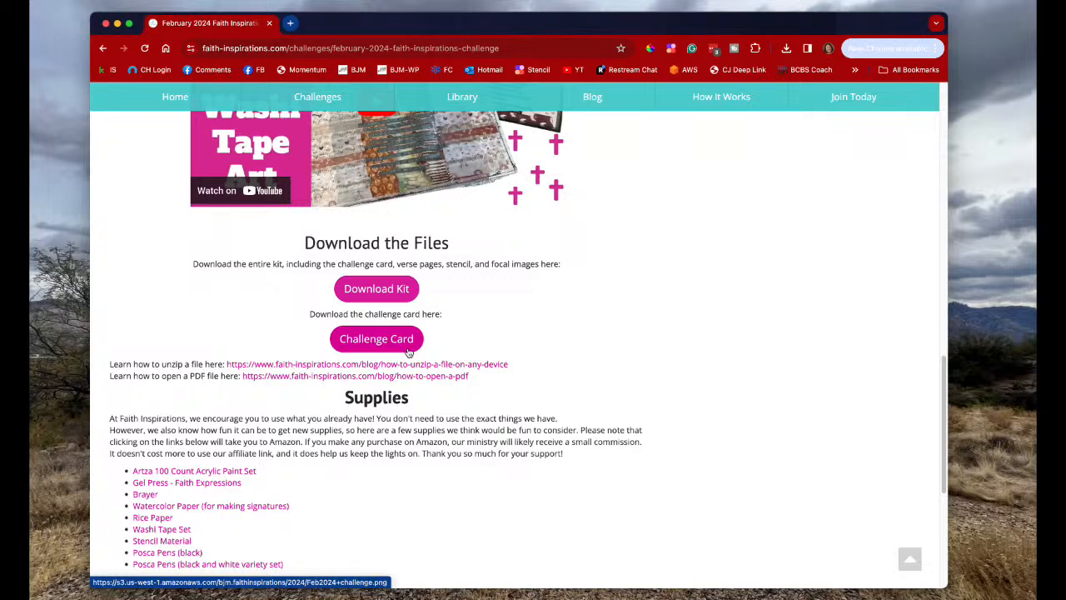
mouse_move(462, 96)
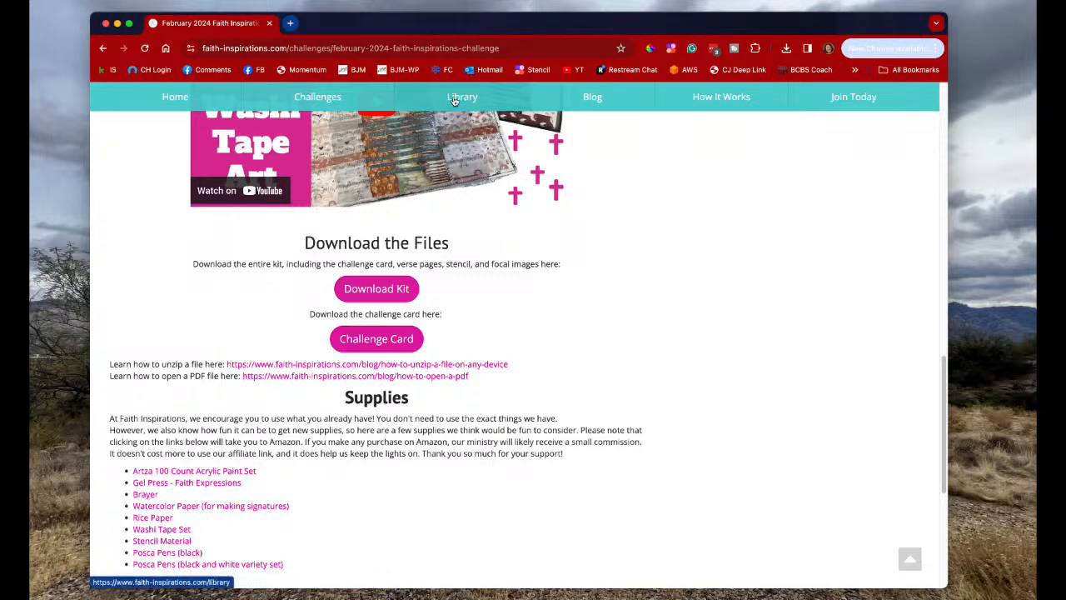
Step: Open Heart Footprints Clip Art from the Library and scroll to its PDF and zip downloads
click(462, 97)
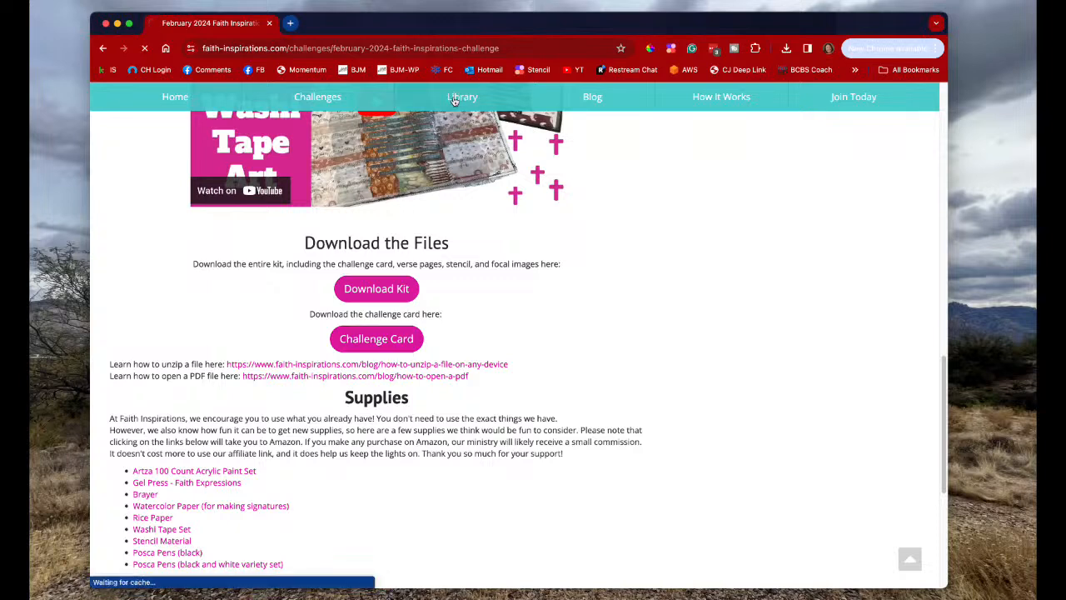
click(462, 97)
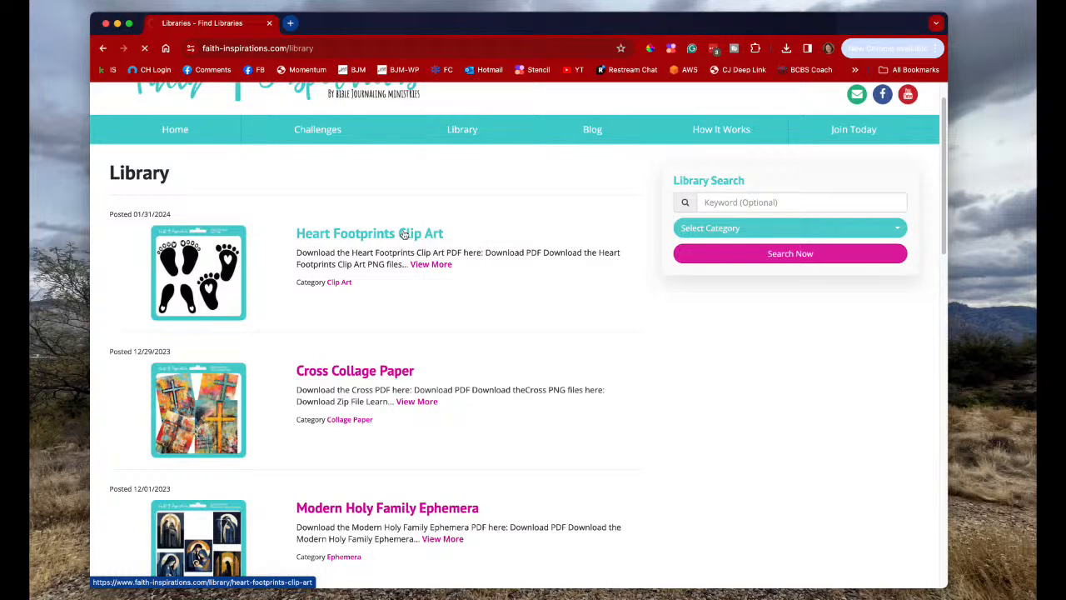
click(369, 234)
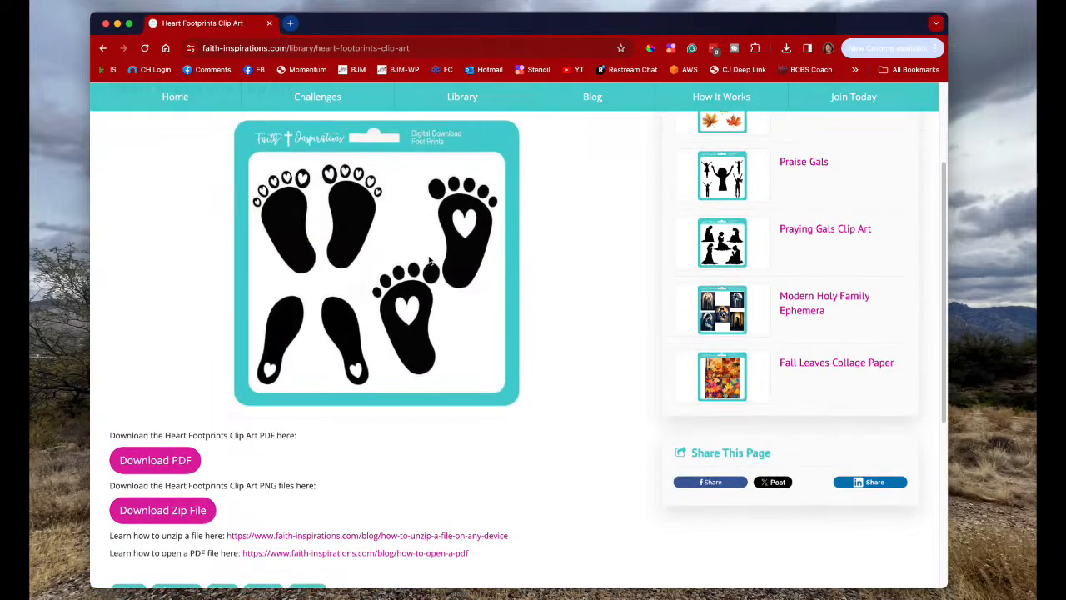
scroll(down, 3)
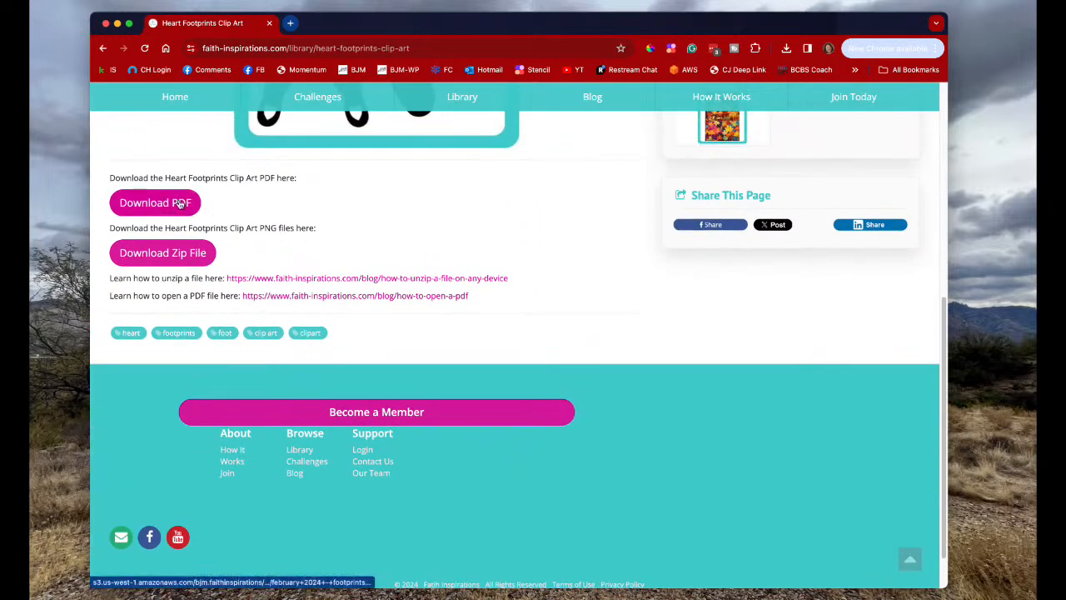
mouse_move(155, 203)
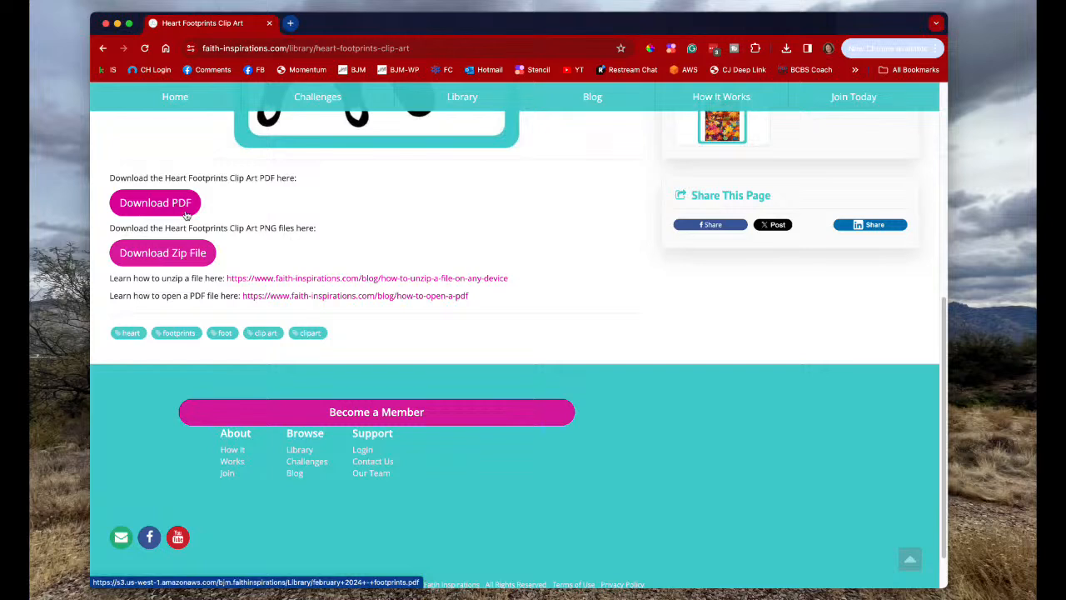